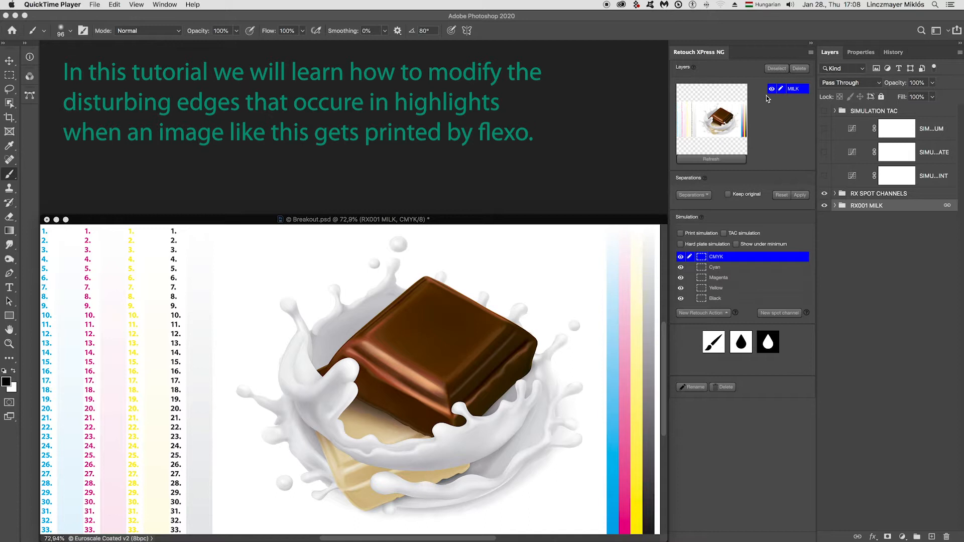
pyautogui.moveTo(748, 273)
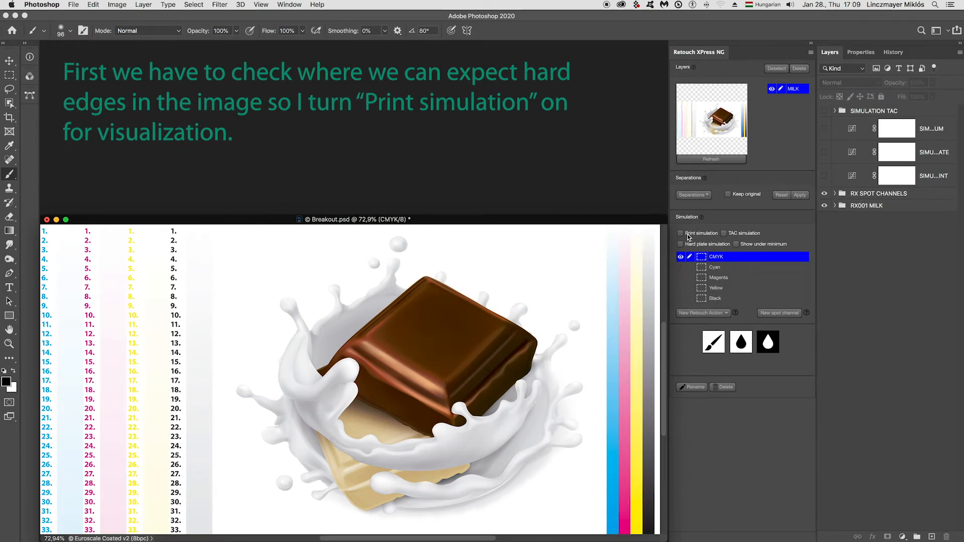
# - Enable print and hard plate simulation, then view the cyan, magenta, yellow, then magenta plates
pyautogui.click(680, 233)
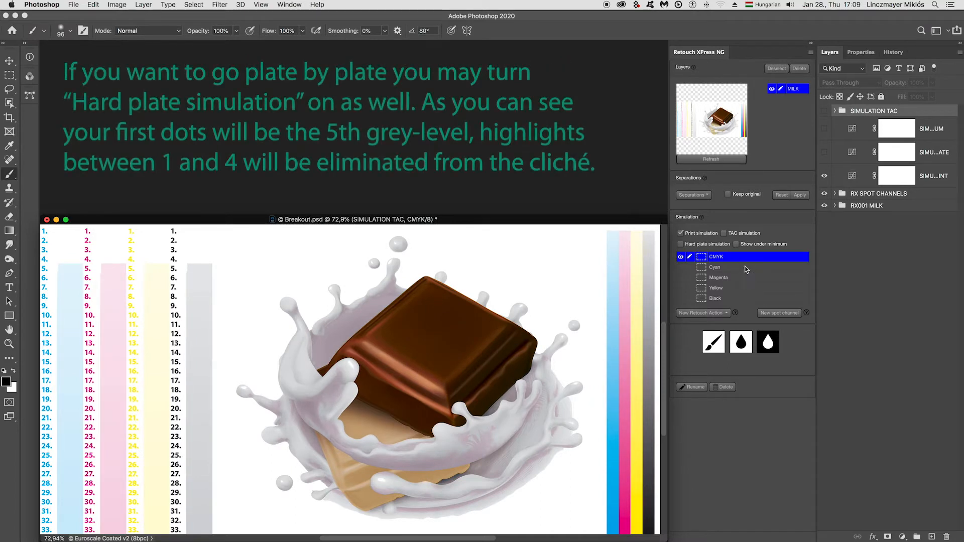
pyautogui.click(716, 267)
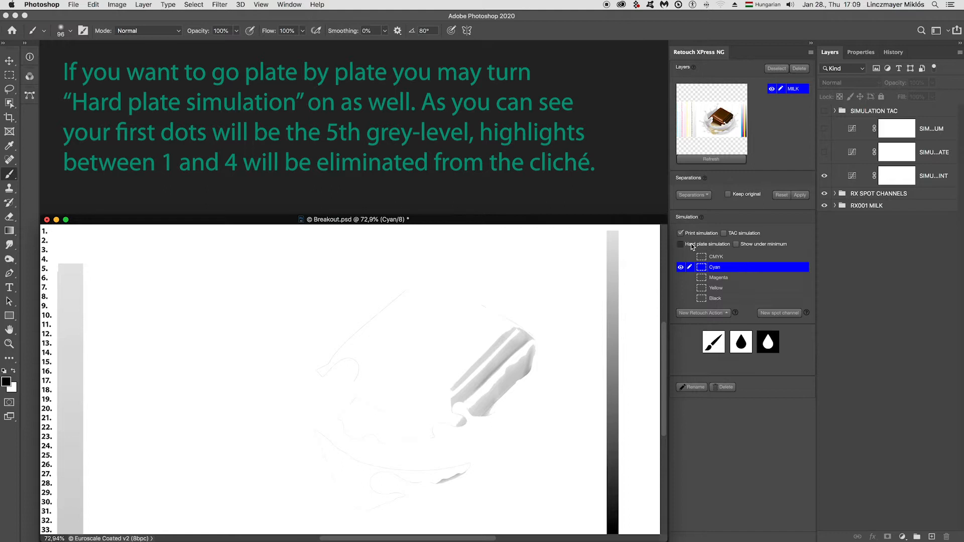
pyautogui.click(681, 244)
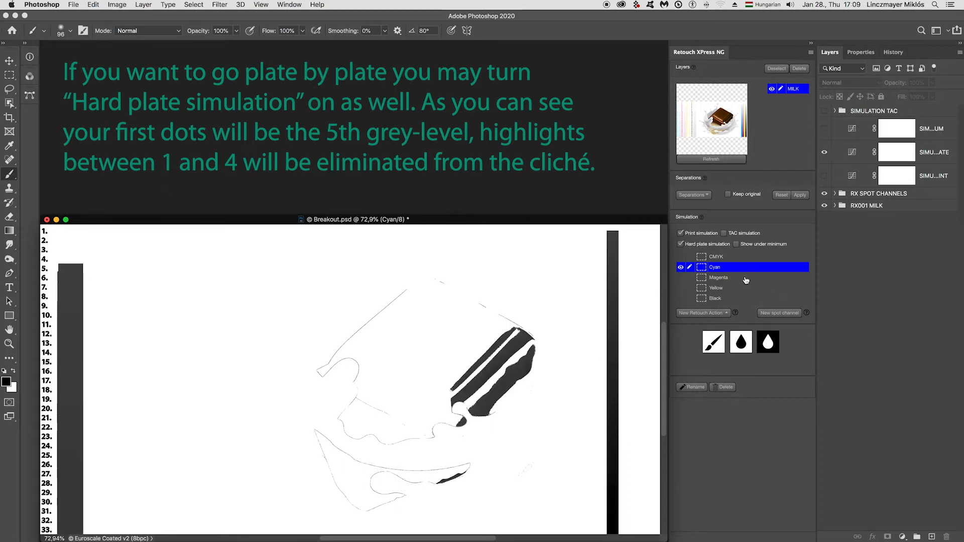
pyautogui.click(718, 277)
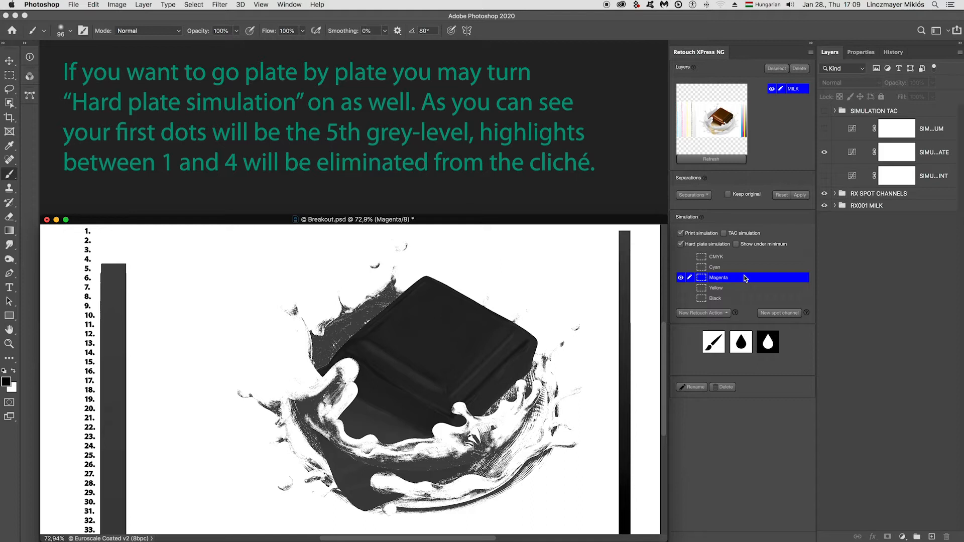
pyautogui.click(716, 288)
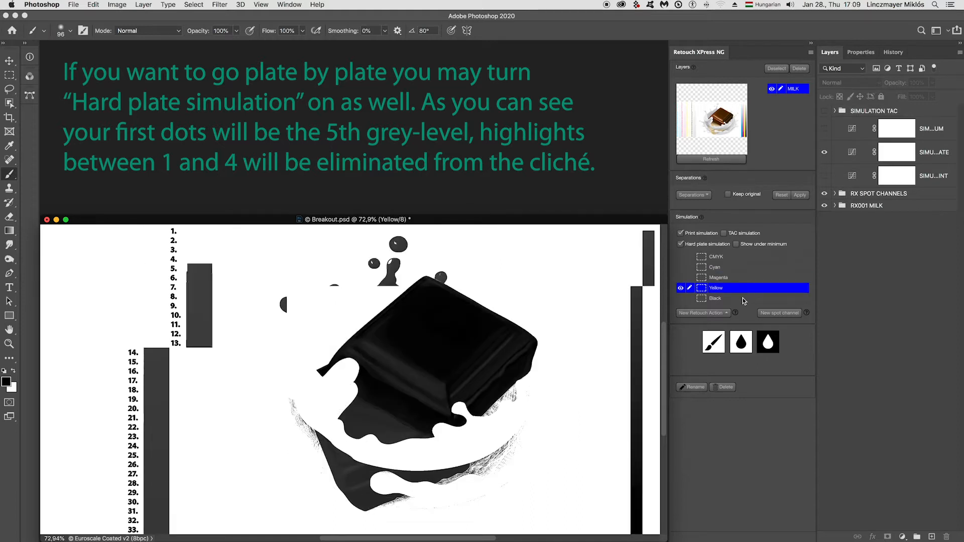
pyautogui.click(718, 278)
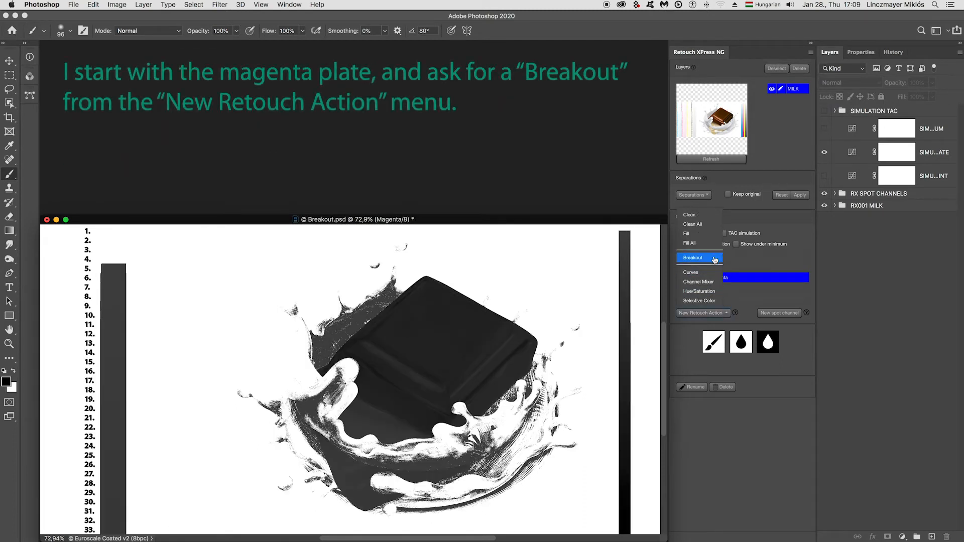
# - Create Breakout 1 on the magenta plate and open its Levels adjustment
pyautogui.click(693, 257)
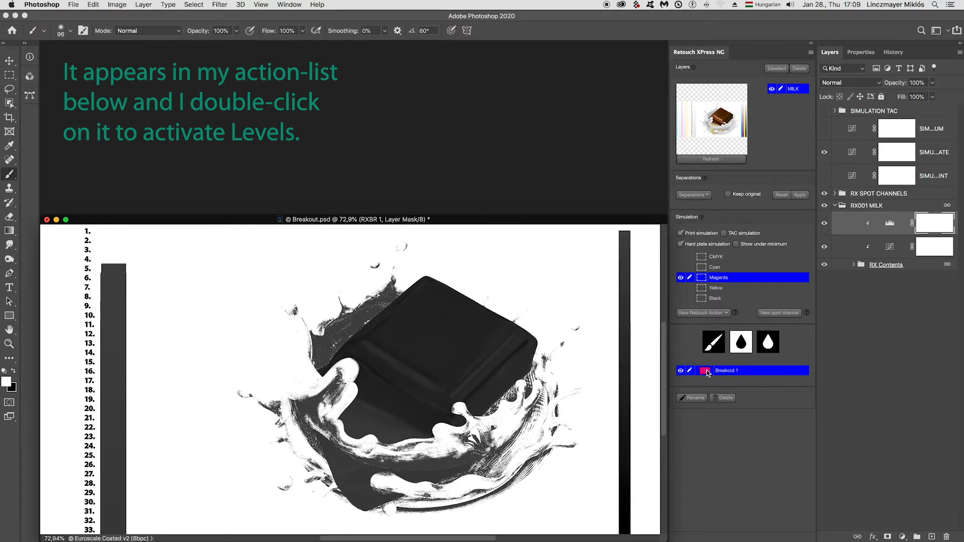
pyautogui.doubleClick(726, 370)
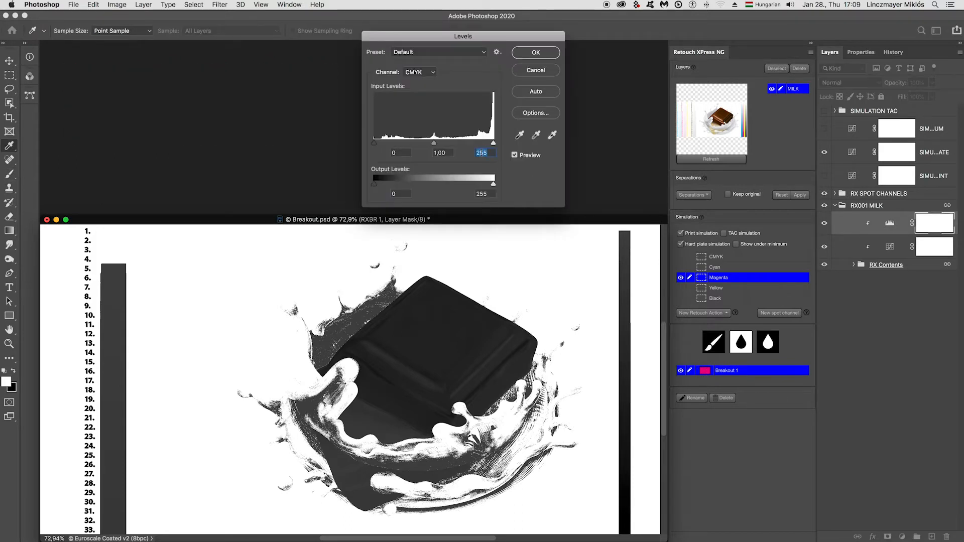
# - Lower Breakout 1's Levels highlight input from 255 to about 239 and apply it
pyautogui.moveTo(494, 143); pyautogui.dragTo(491, 143)
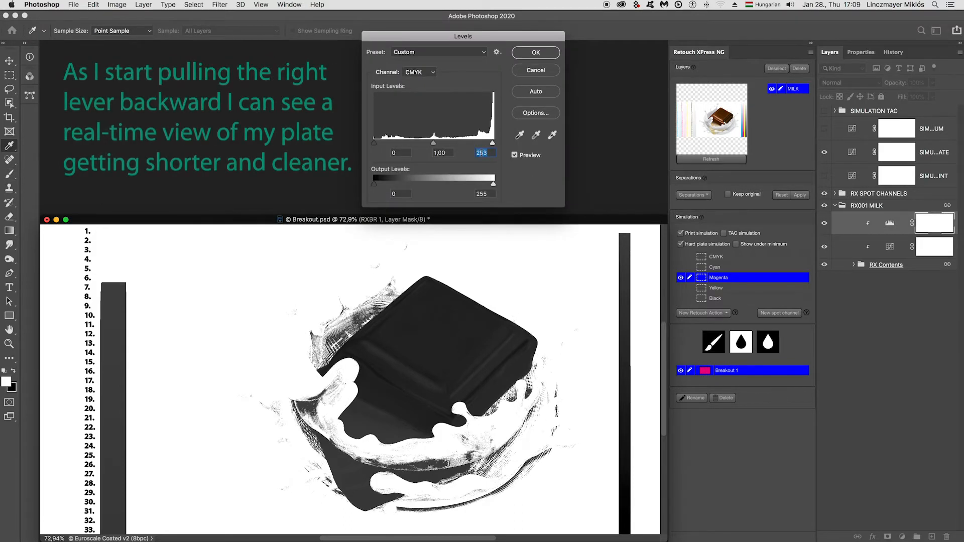
pyautogui.moveTo(493, 142); pyautogui.dragTo(490, 142)
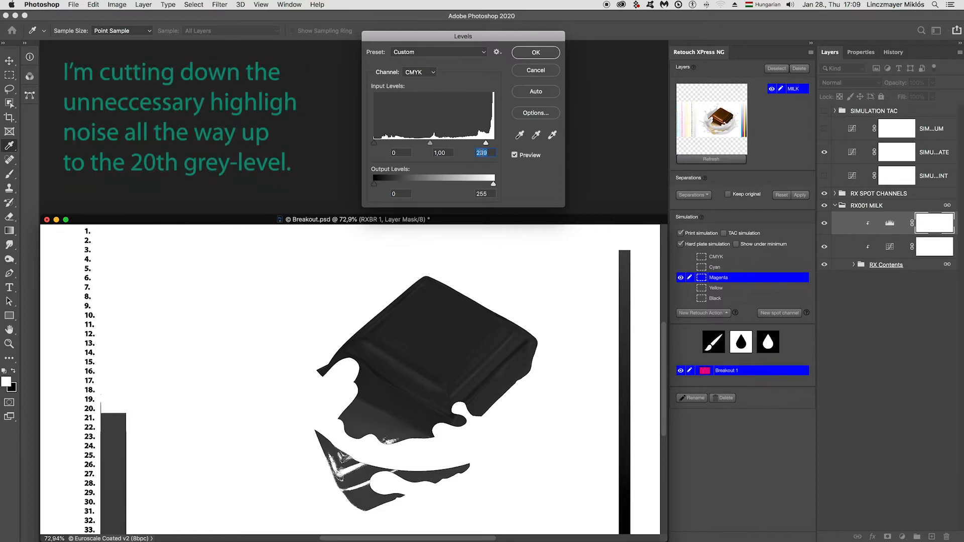
pyautogui.click(534, 52)
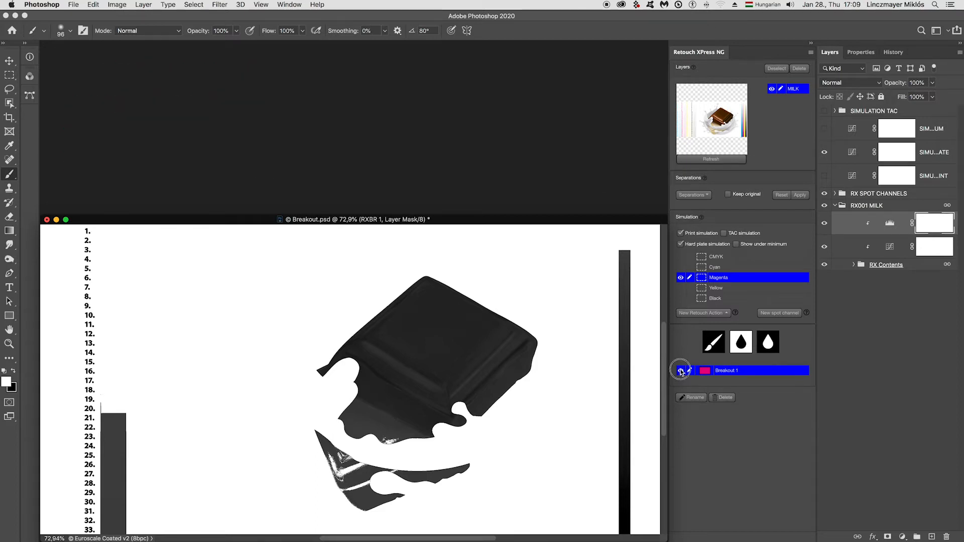
pyautogui.click(681, 373)
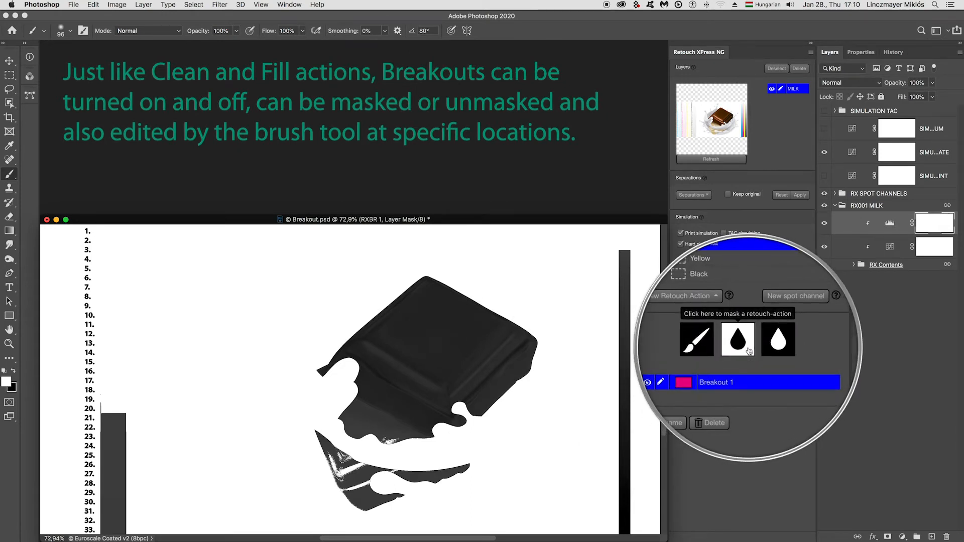
pyautogui.click(762, 340)
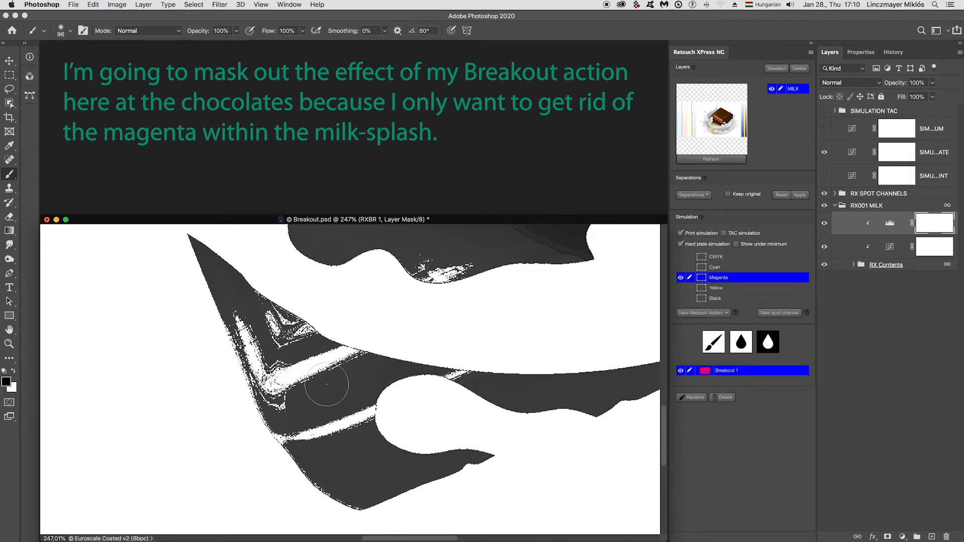
# - Paint the Breakout 1 mask over the chocolate piece and along its edge
pyautogui.moveTo(326, 384); pyautogui.dragTo(301, 350)
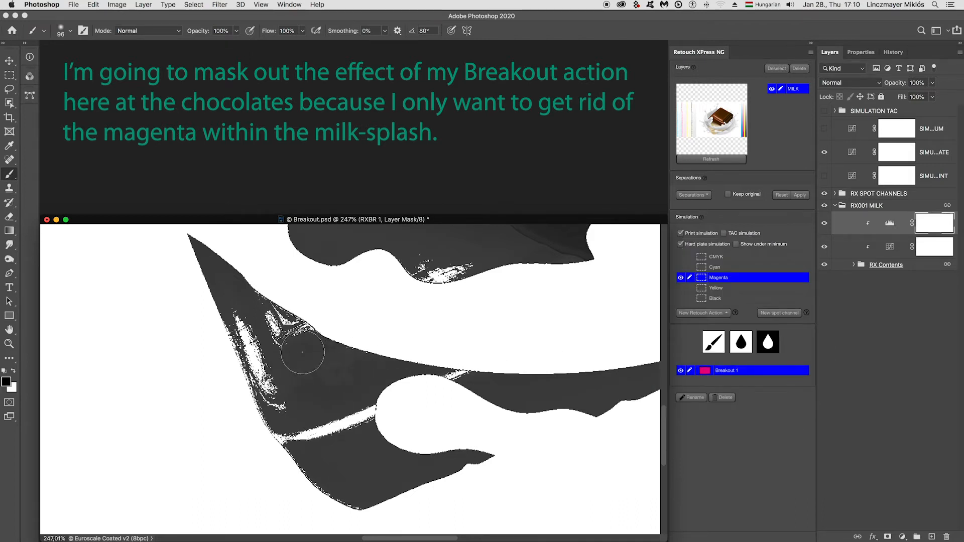
pyautogui.moveTo(301, 352); pyautogui.dragTo(270, 374)
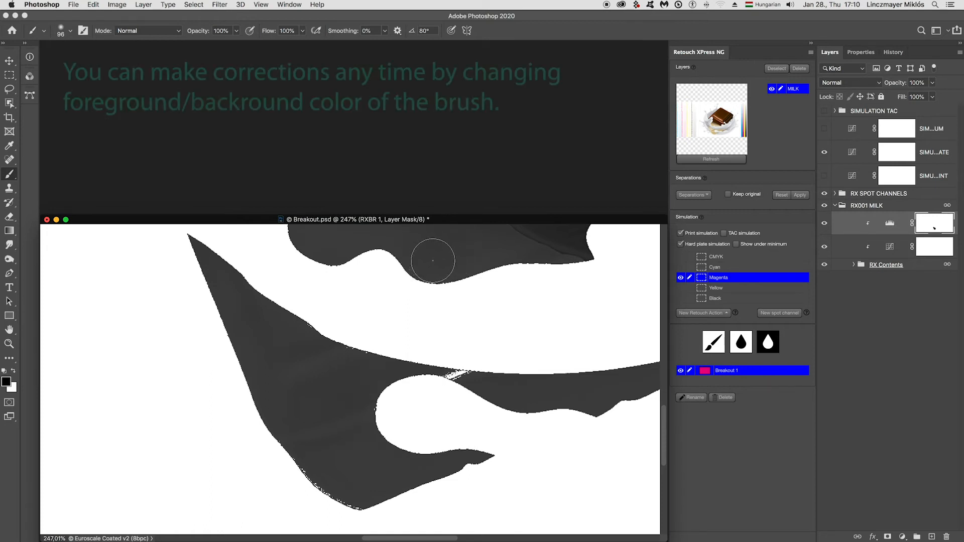
pyautogui.moveTo(432, 260); pyautogui.dragTo(454, 403)
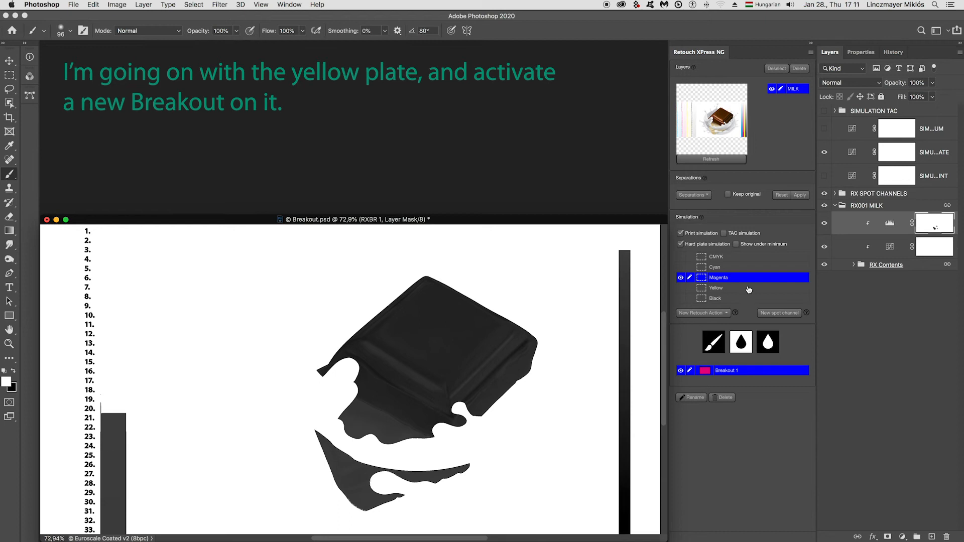
# - On the yellow plate, add Breakout 2 and open its Levels adjustment
pyautogui.click(717, 288)
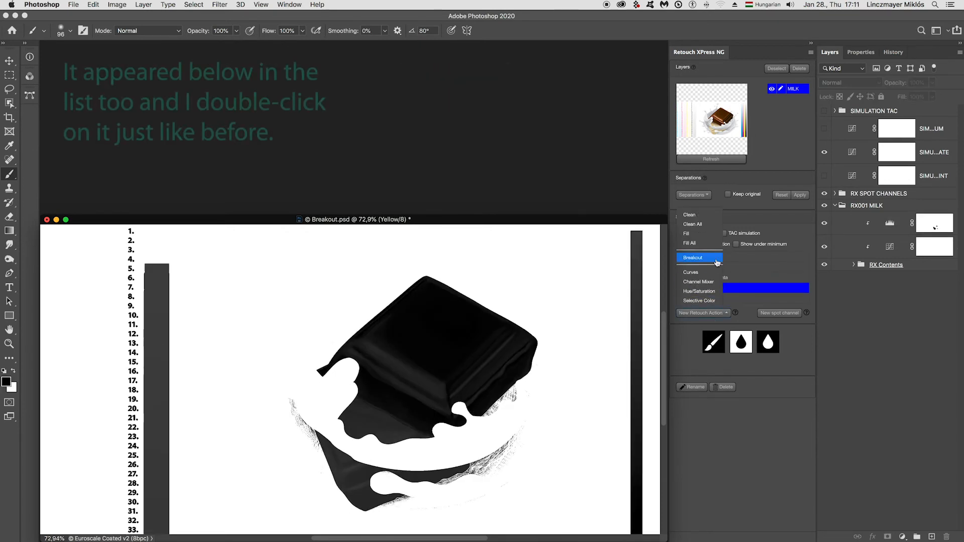
pyautogui.doubleClick(693, 257)
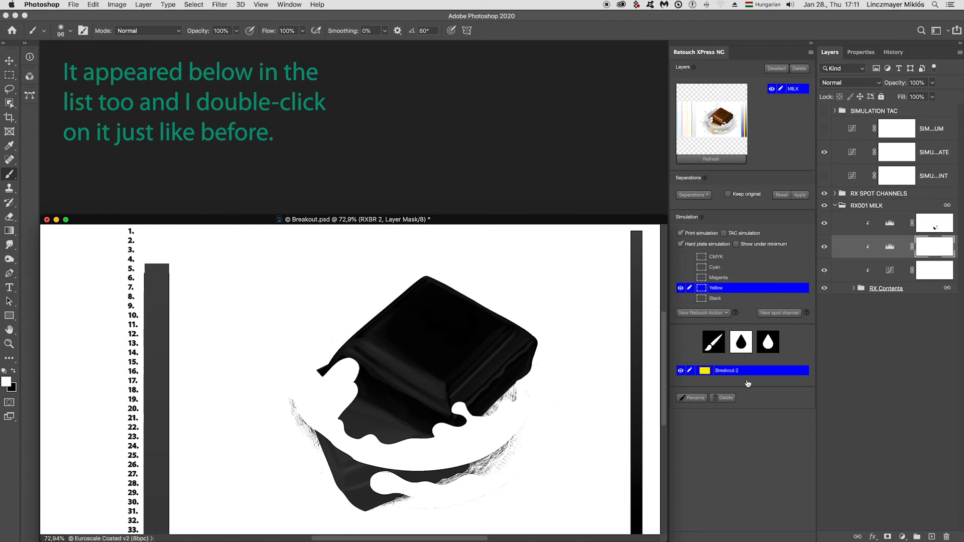
pyautogui.doubleClick(705, 370)
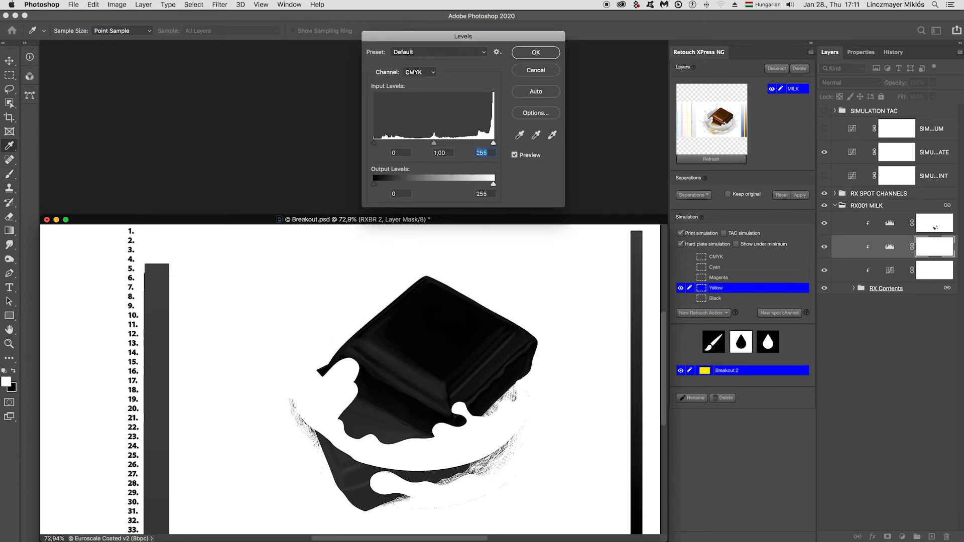
# - Lower Breakout 2's Levels highlight input from 255 to about 241 and apply it
pyautogui.moveTo(493, 142); pyautogui.dragTo(486, 143)
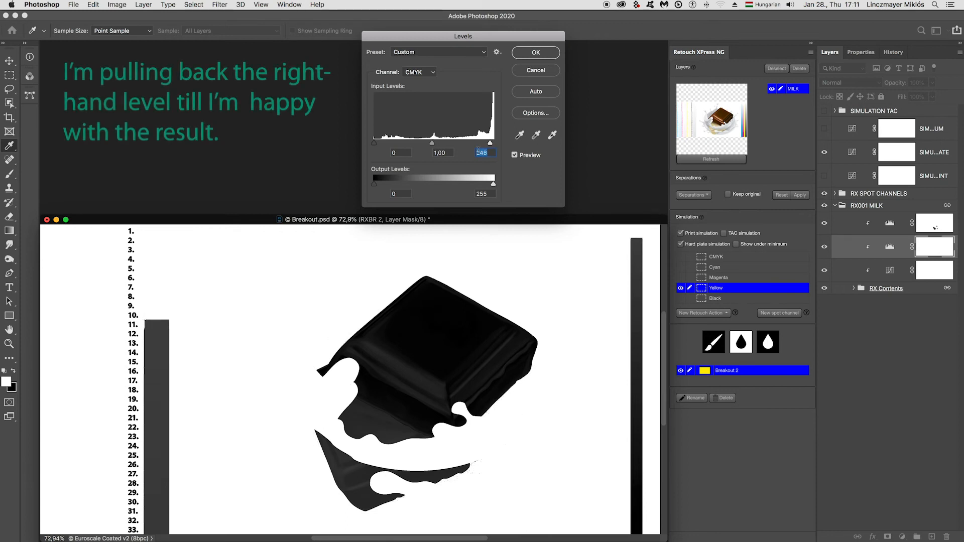
pyautogui.moveTo(492, 143); pyautogui.dragTo(488, 142)
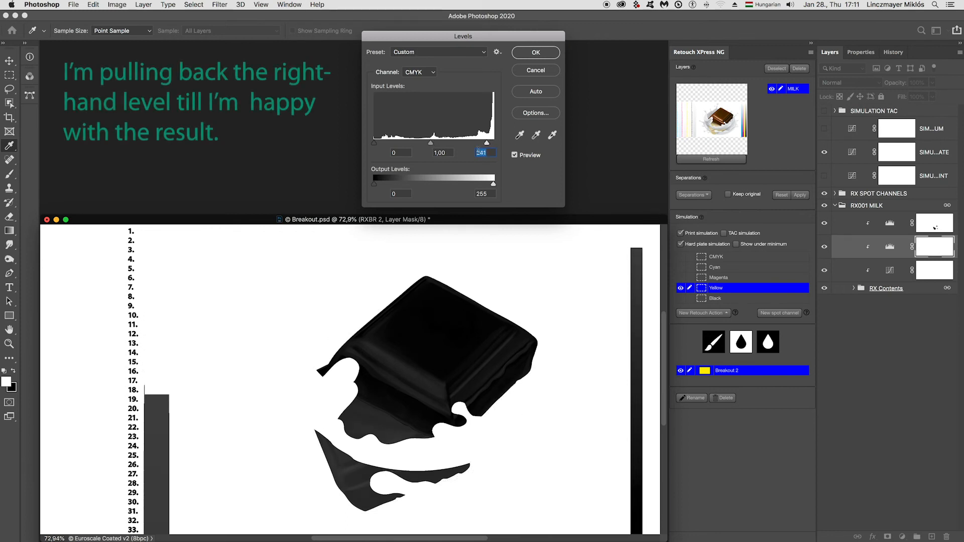
pyautogui.click(534, 52)
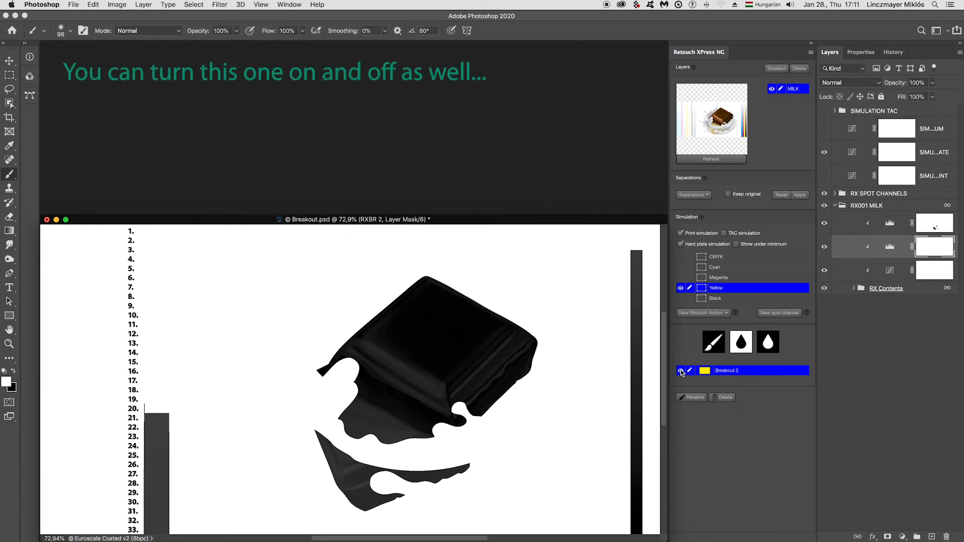
# - Toggle Breakout 2 off and on, then hide it to compare the composite
pyautogui.click(681, 373)
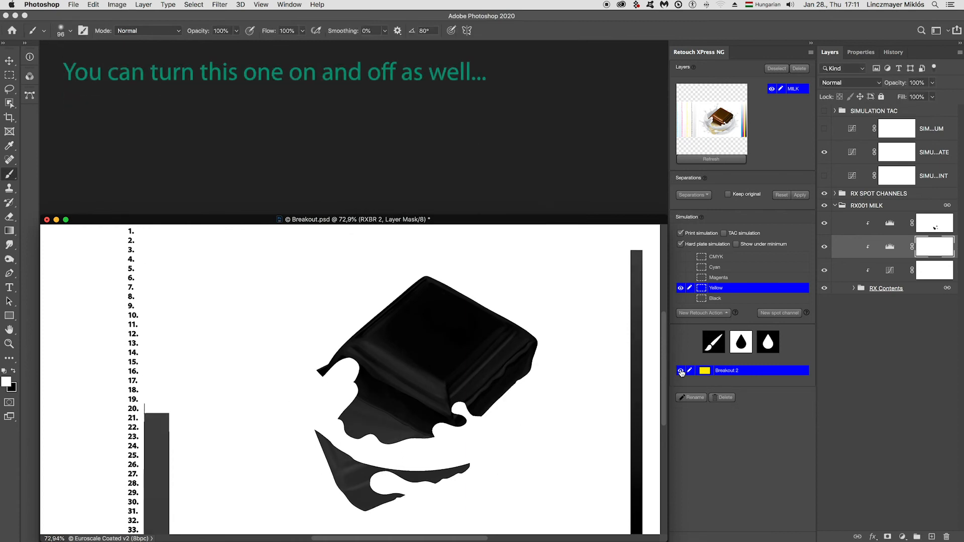
pyautogui.click(681, 244)
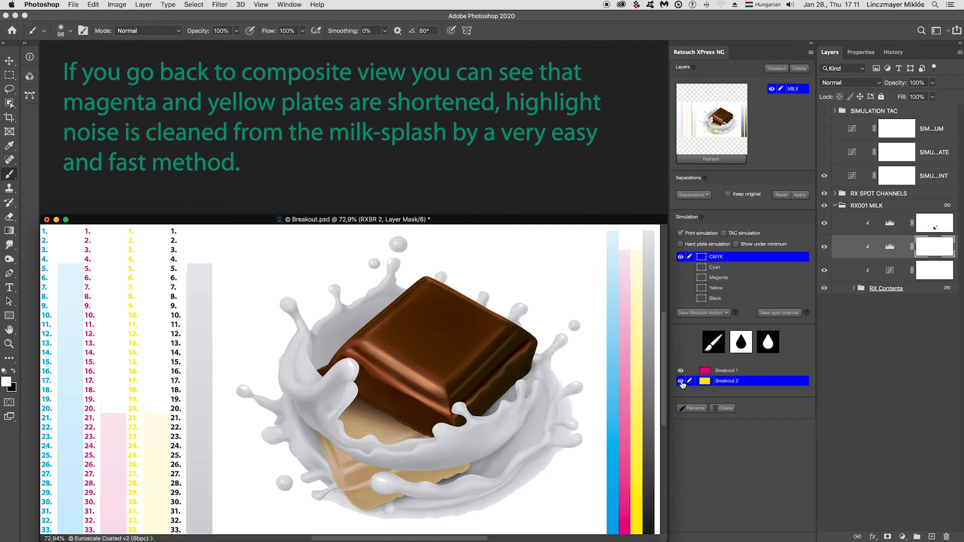
pyautogui.click(681, 383)
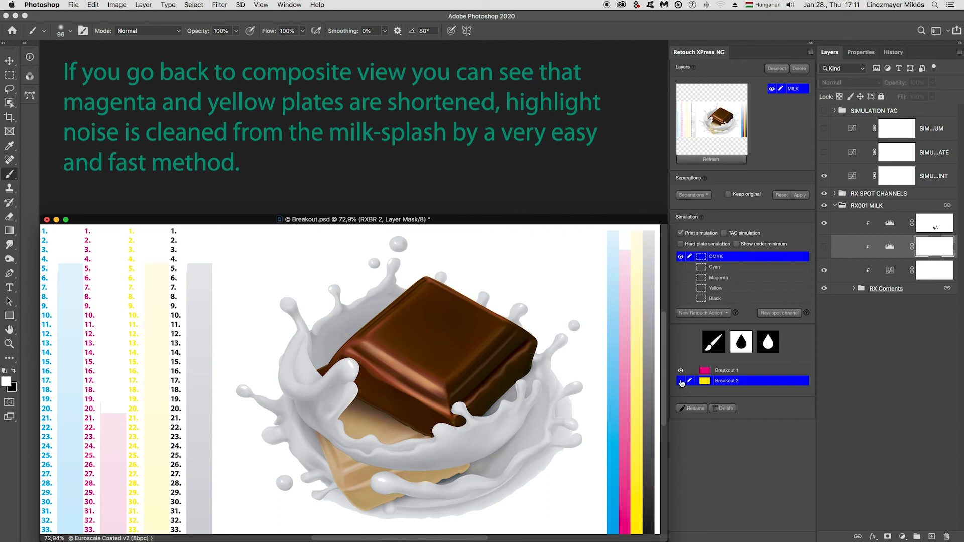